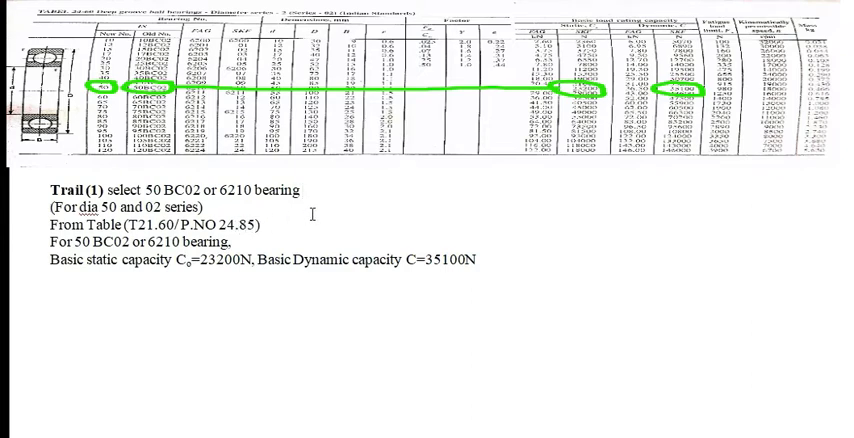
scroll(down, 3)
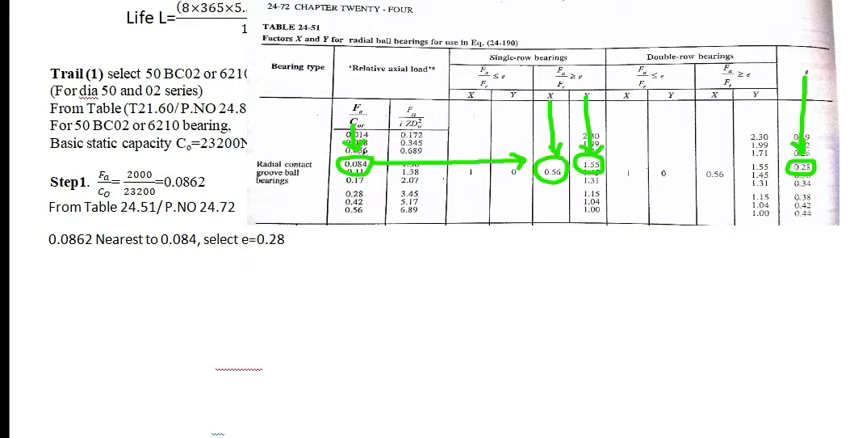
scroll(down, 3)
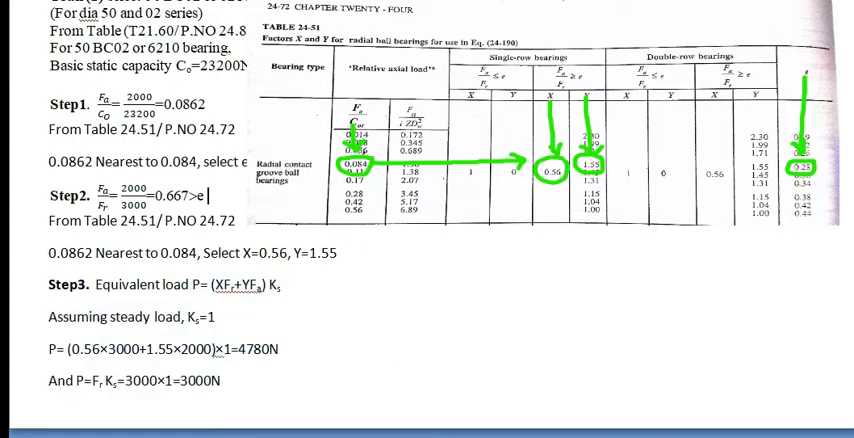
scroll(down, 3)
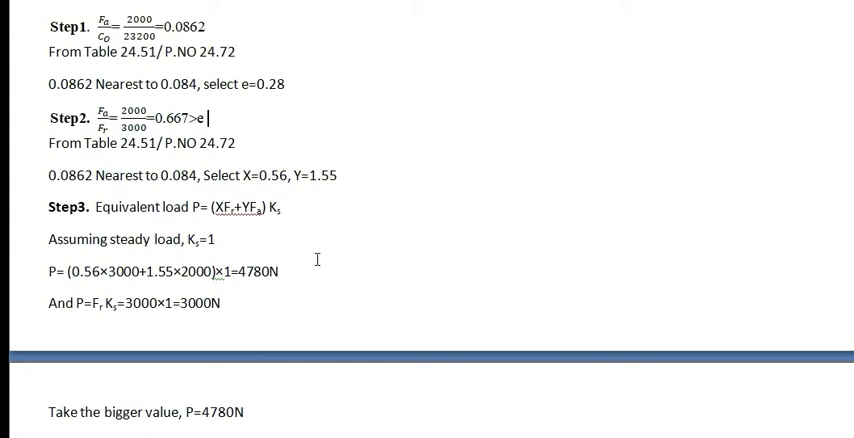
scroll(down, 3)
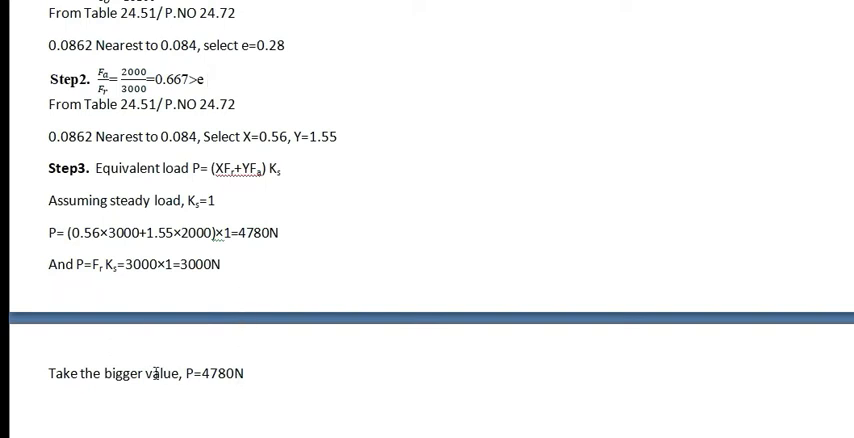
scroll(down, 3)
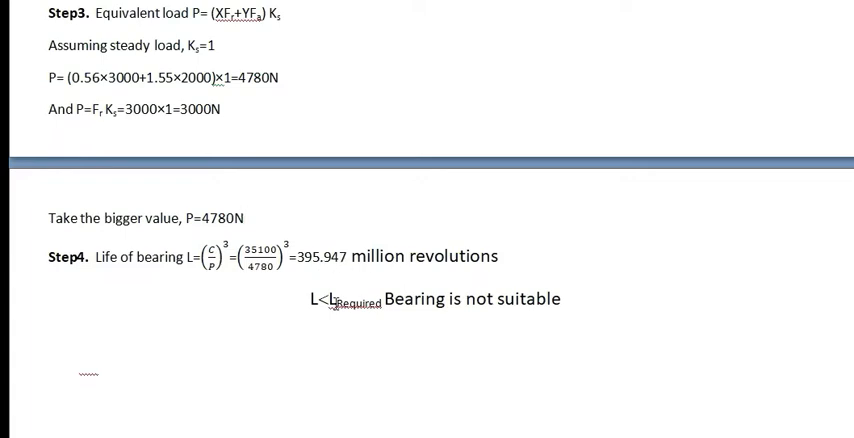
scroll(up, 3)
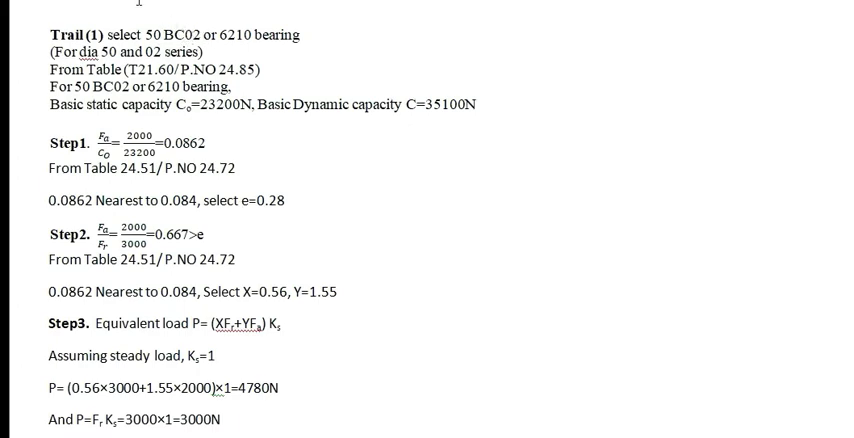
scroll(down, 3)
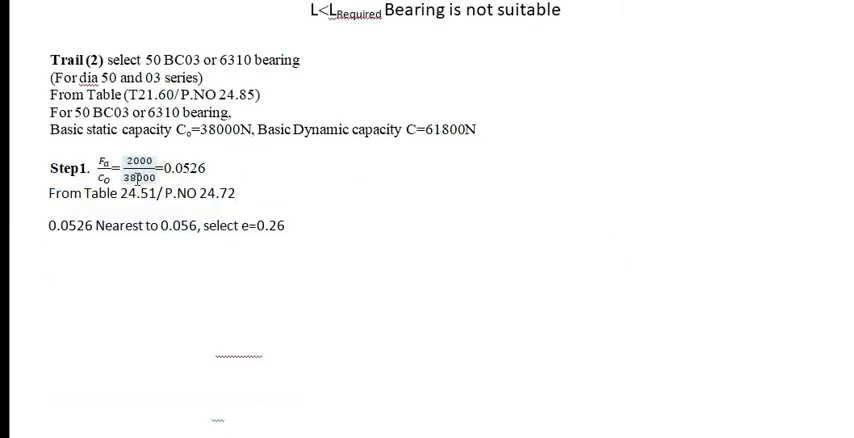
scroll(down, 3)
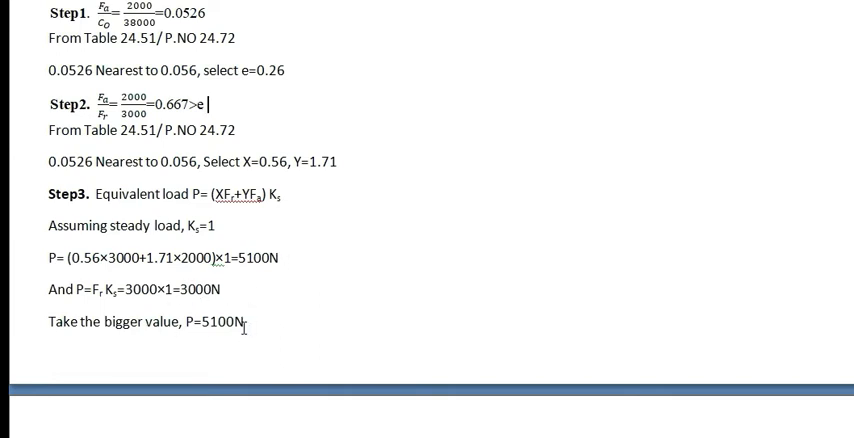
scroll(down, 3)
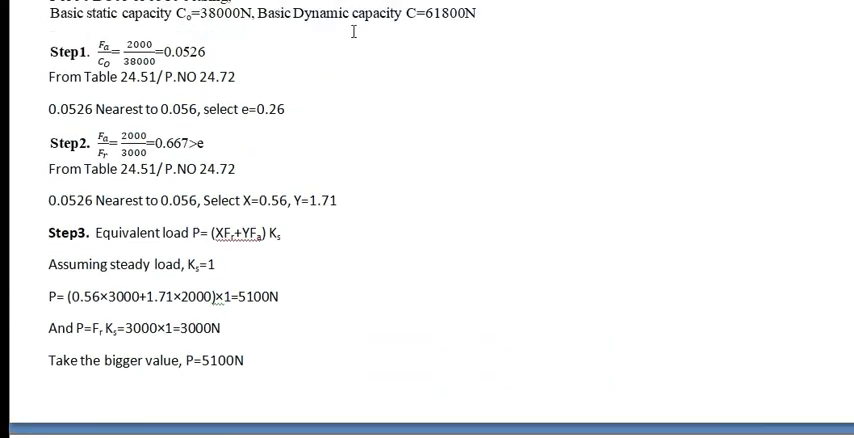
scroll(down, 3)
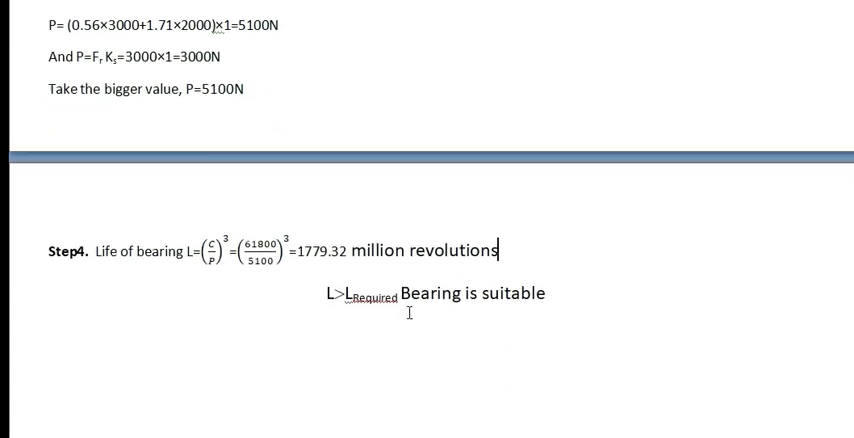
scroll(up, 3)
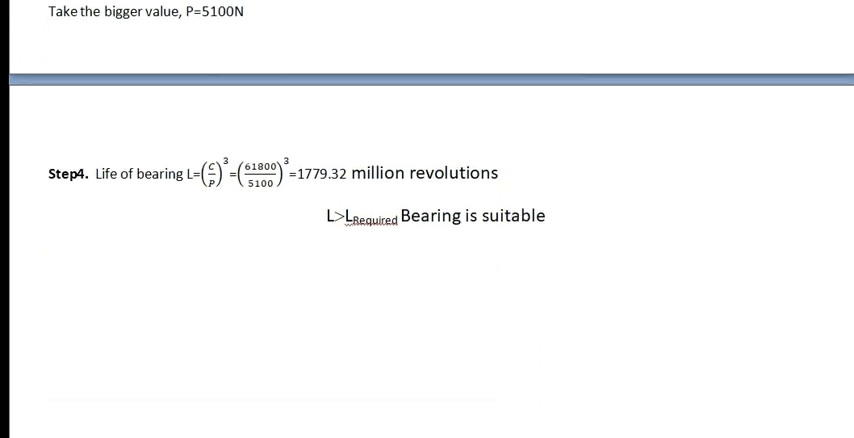